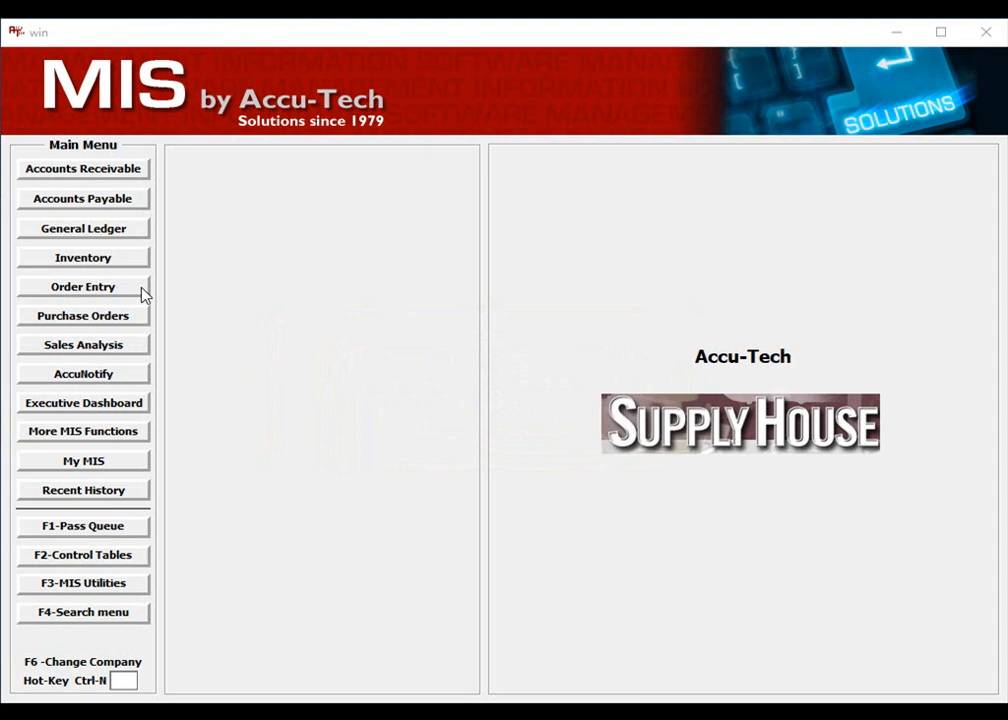
# Begin a standard order entry sold to customer 105500, Aqua Power Corporation
pyautogui.click(84, 286)
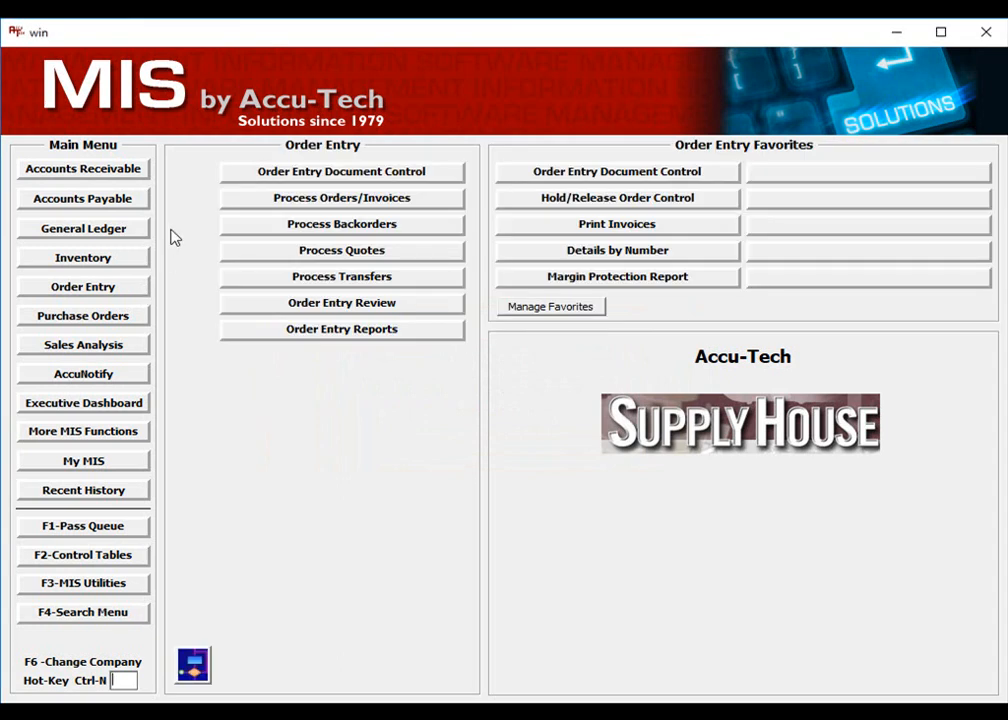
pyautogui.click(340, 172)
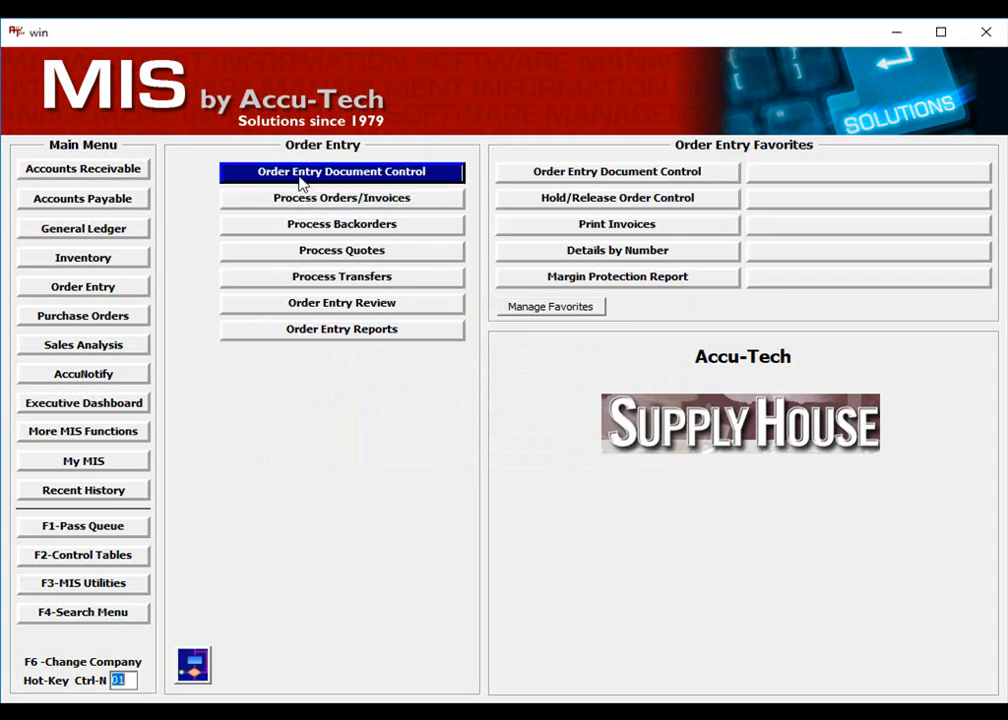
pyautogui.click(340, 172)
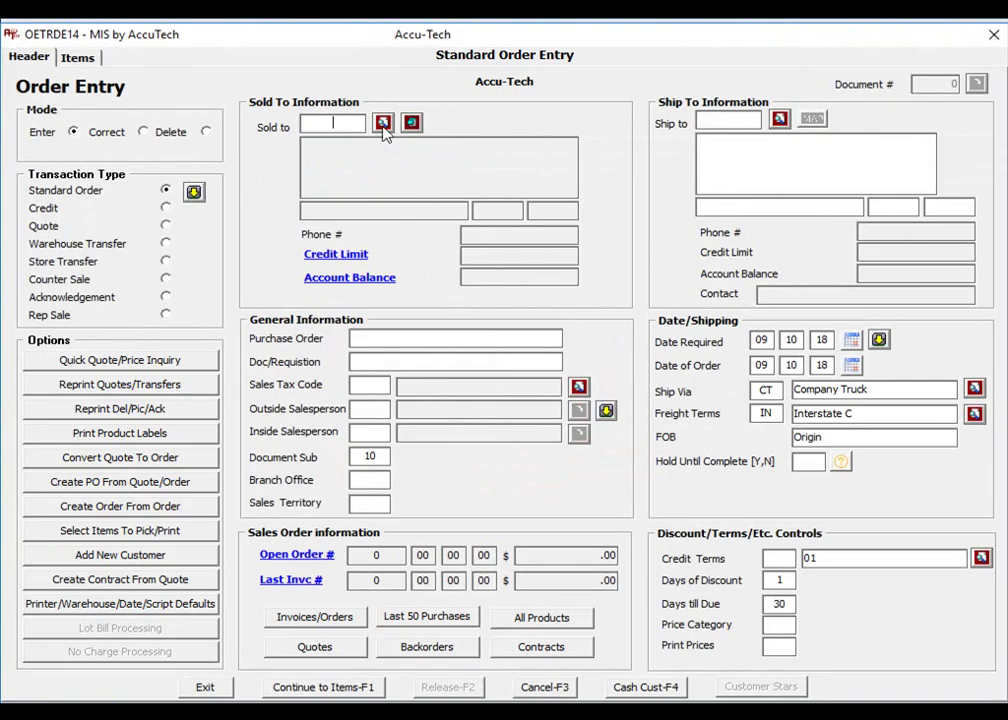
pyautogui.click(384, 124)
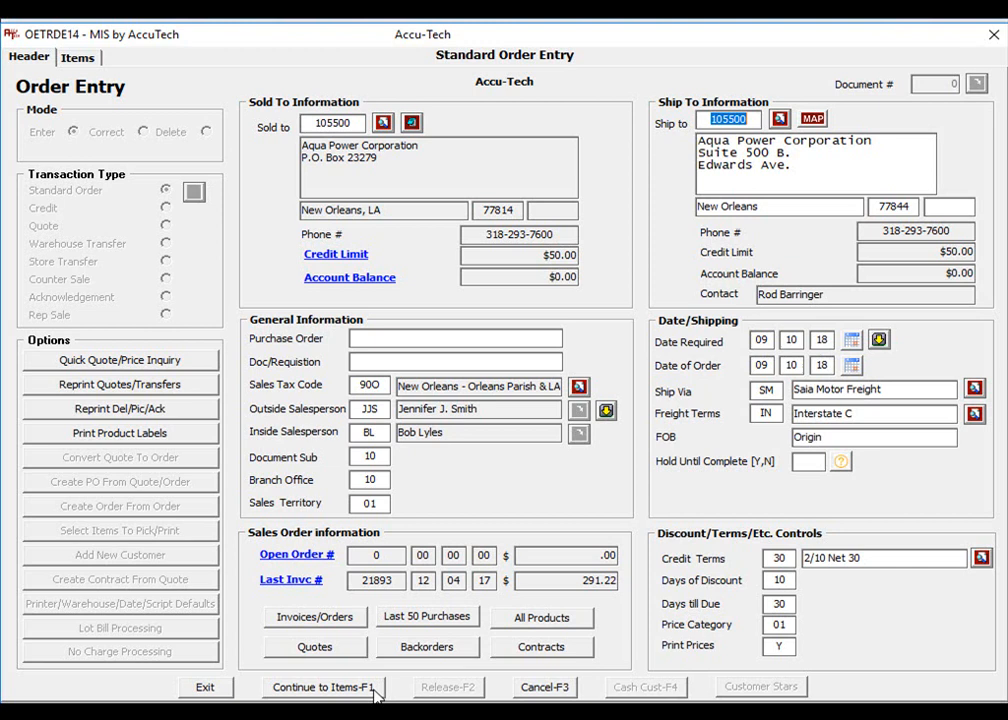
# Continue to the Items screen and look up the Apollo 2" brass ball valve to add
pyautogui.click(320, 688)
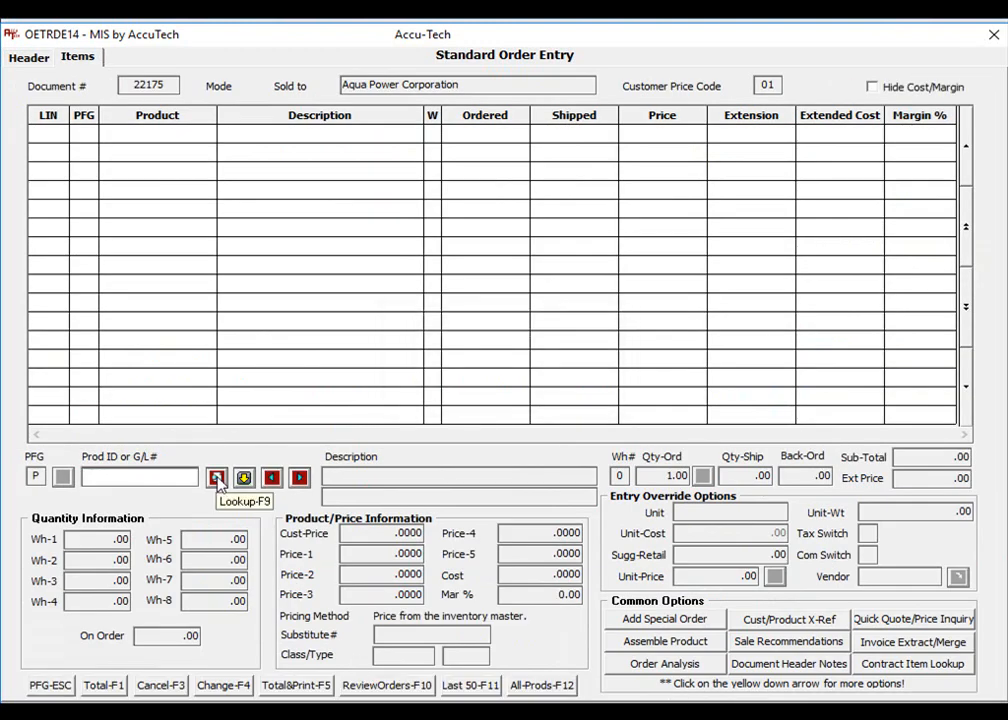
pyautogui.click(216, 476)
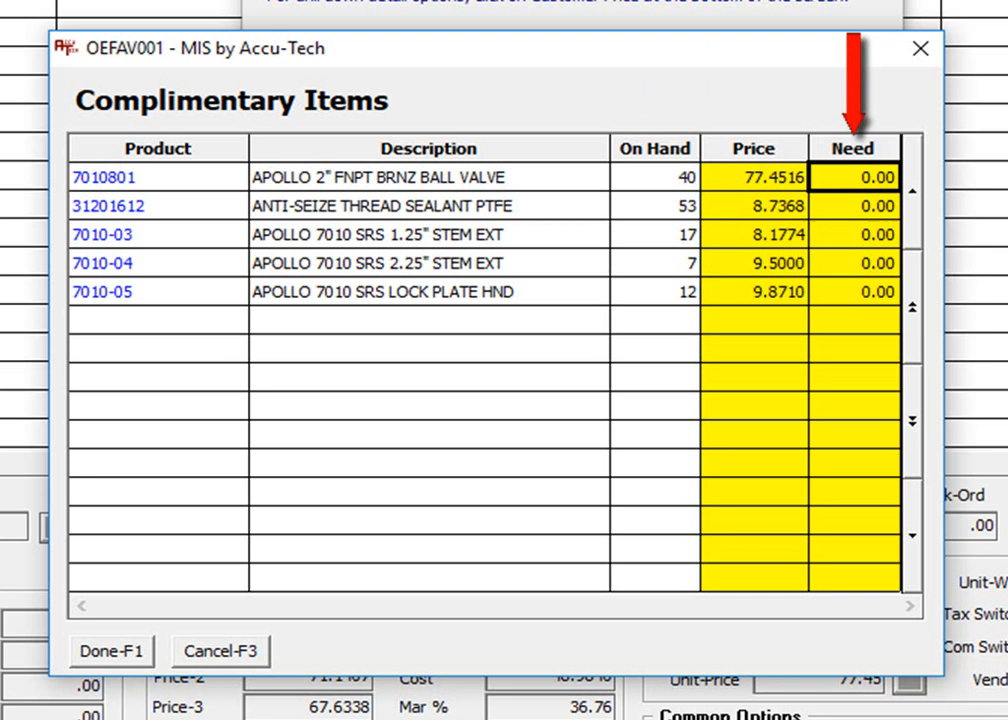
# Enter a Need of 1 for product 7010801 and accept the complimentary items with Done-F1
pyautogui.write('1')
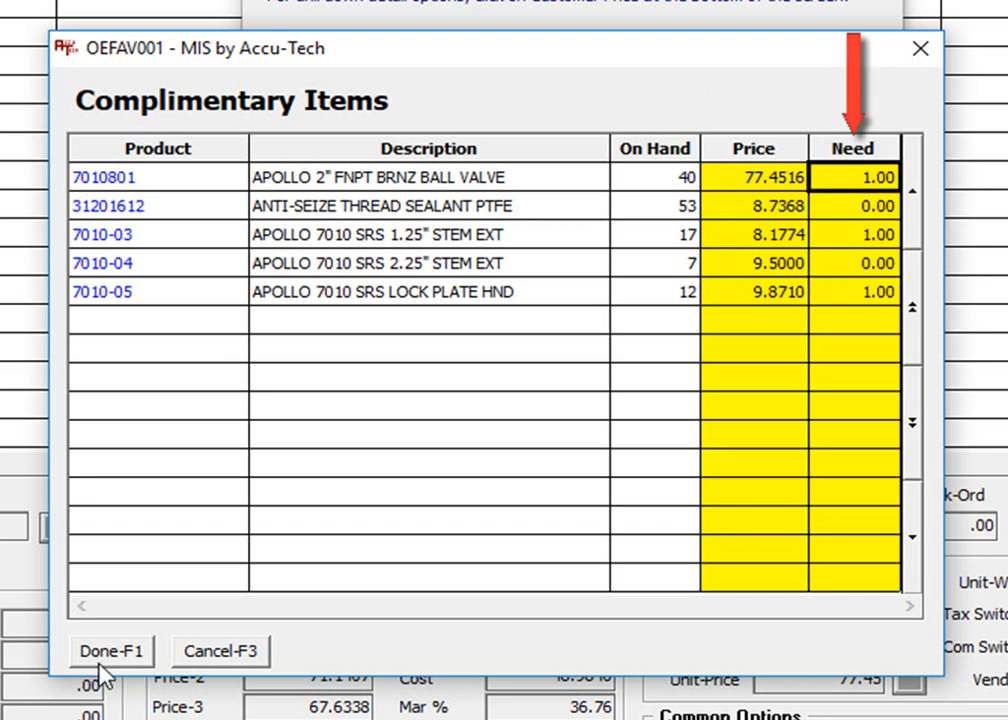
pyautogui.click(110, 652)
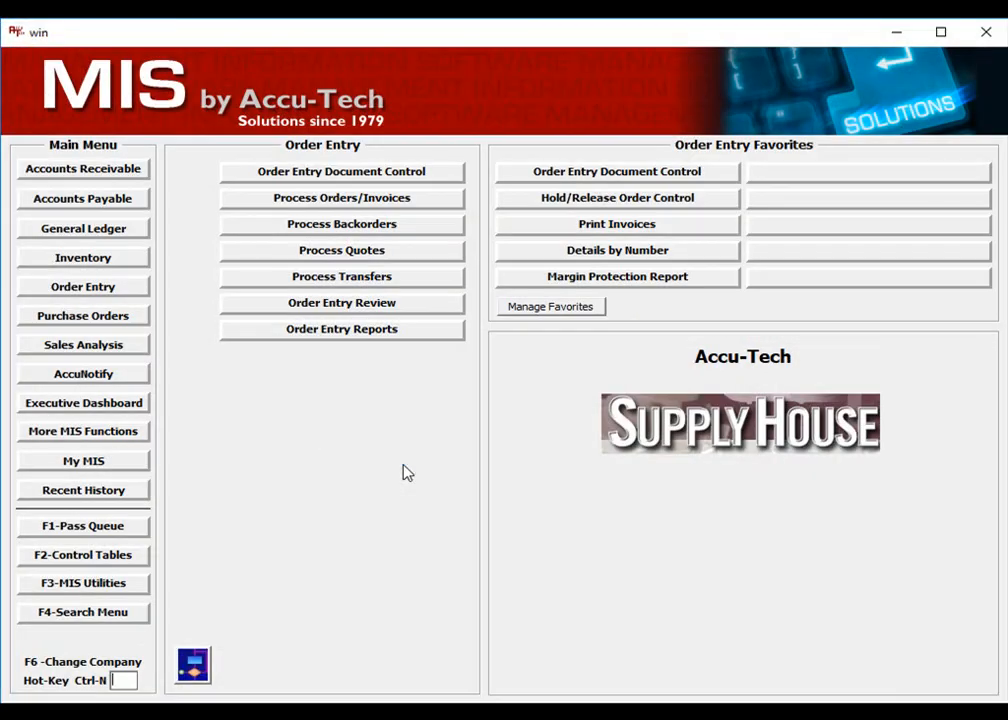
# Navigate Inventory > Product Sales Consultant > Complimentary Products > Complimentary Products Analysis
pyautogui.click(84, 256)
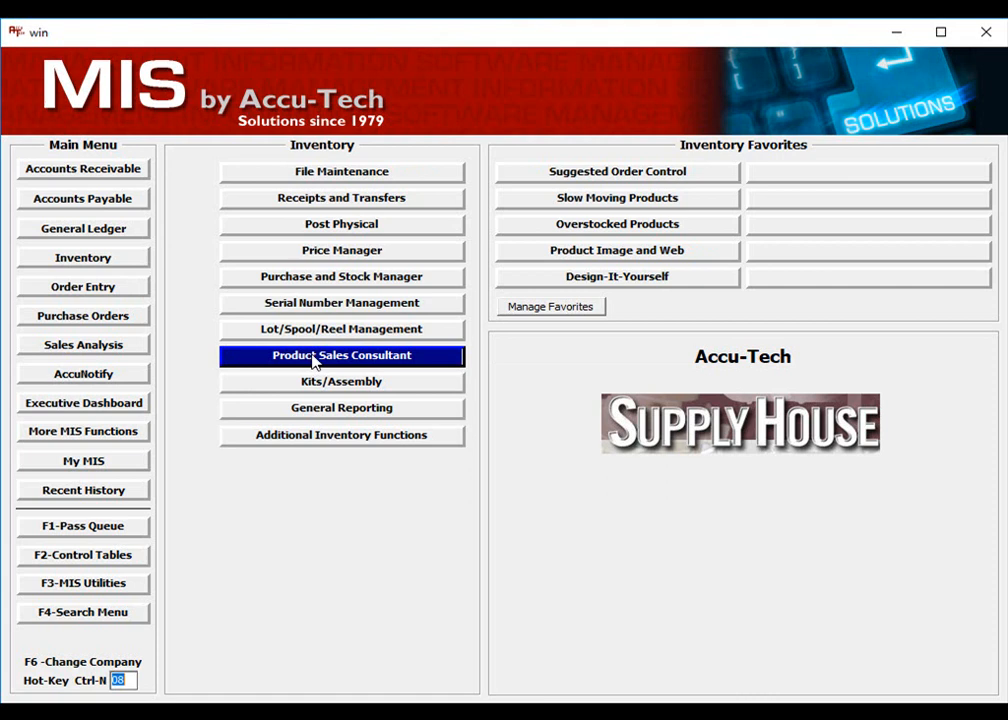
pyautogui.click(340, 356)
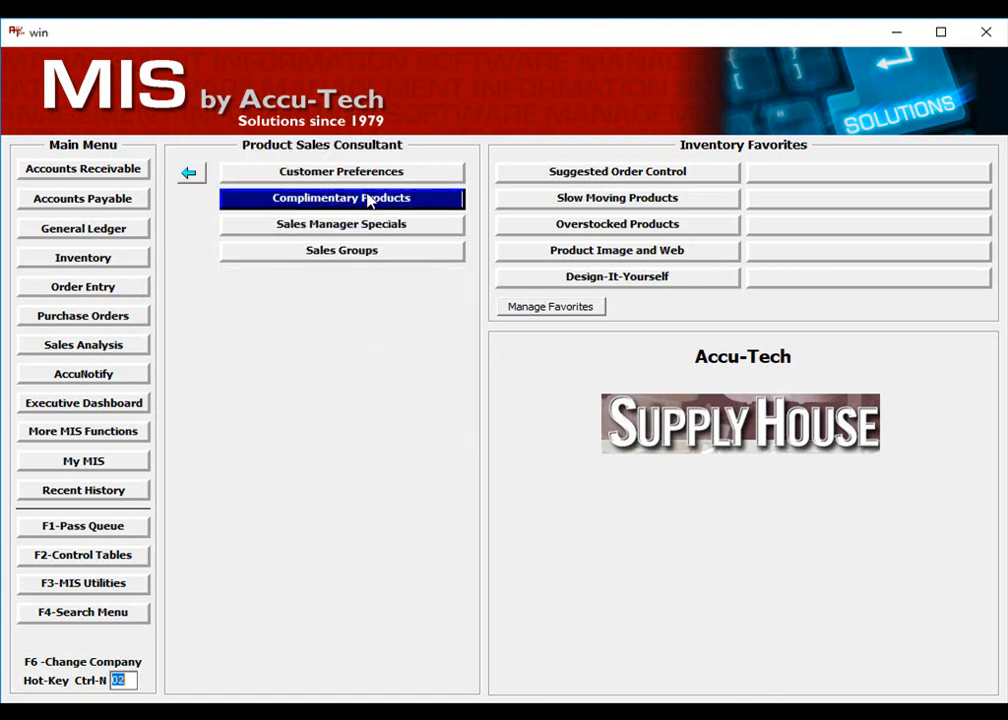
pyautogui.click(340, 198)
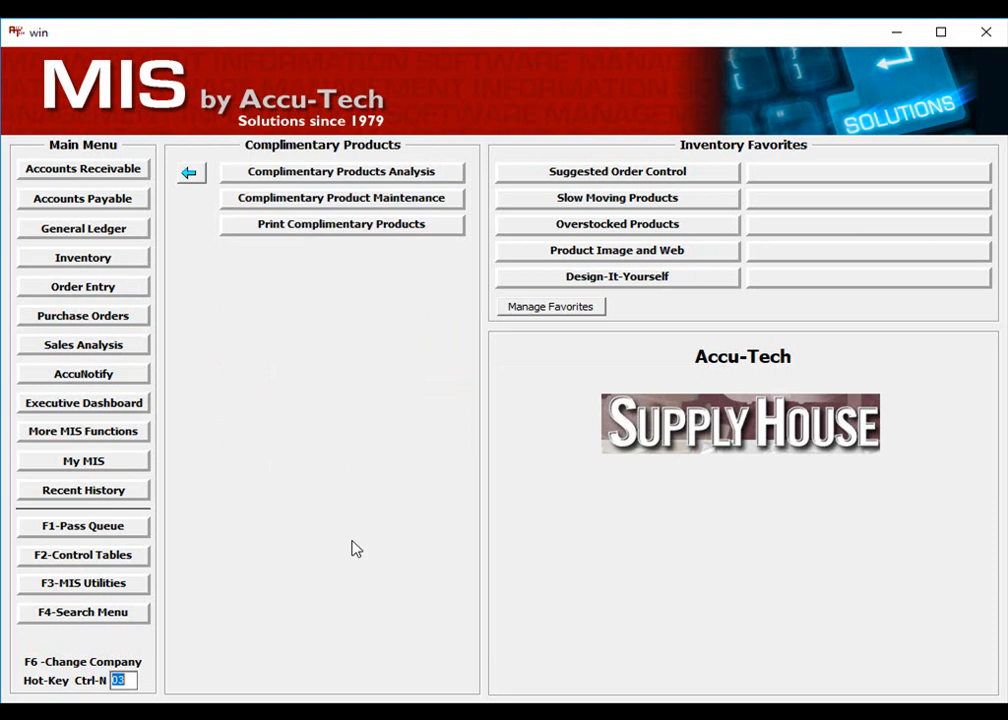
pyautogui.moveTo(340, 198)
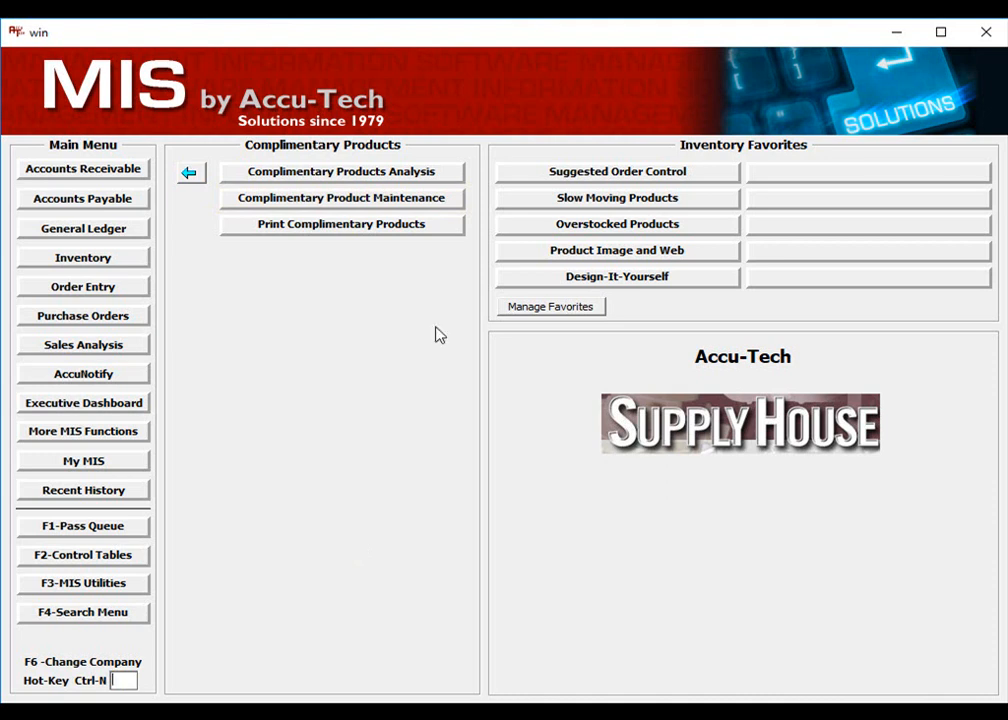
pyautogui.click(340, 172)
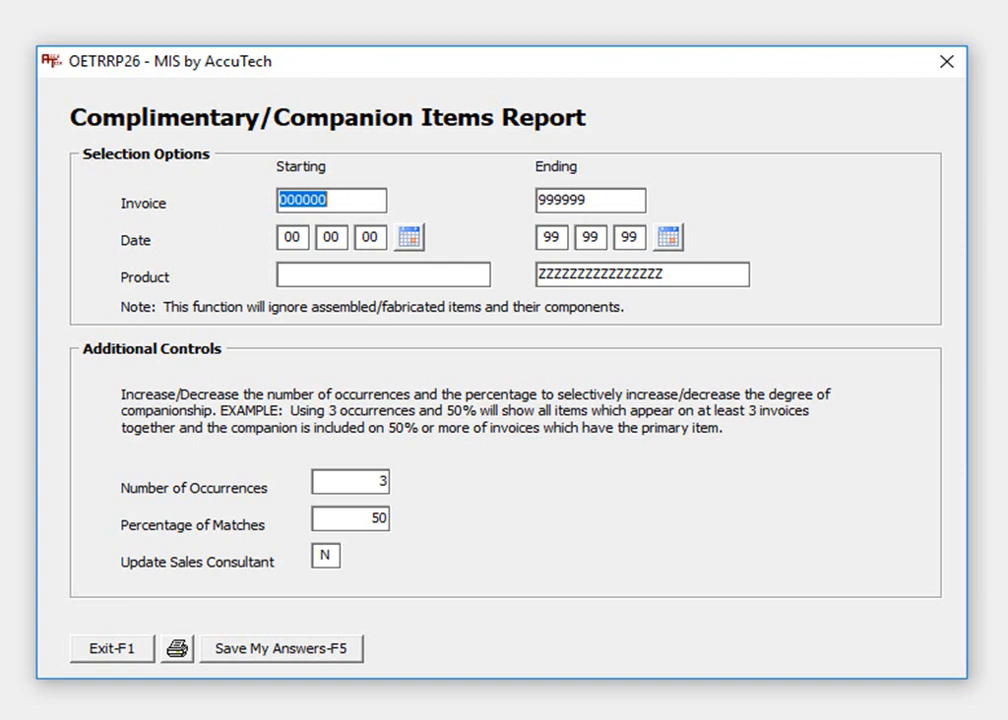
# Set the report's starting date to 01/01/15 and choose S - Print to Screen
pyautogui.click(350, 482)
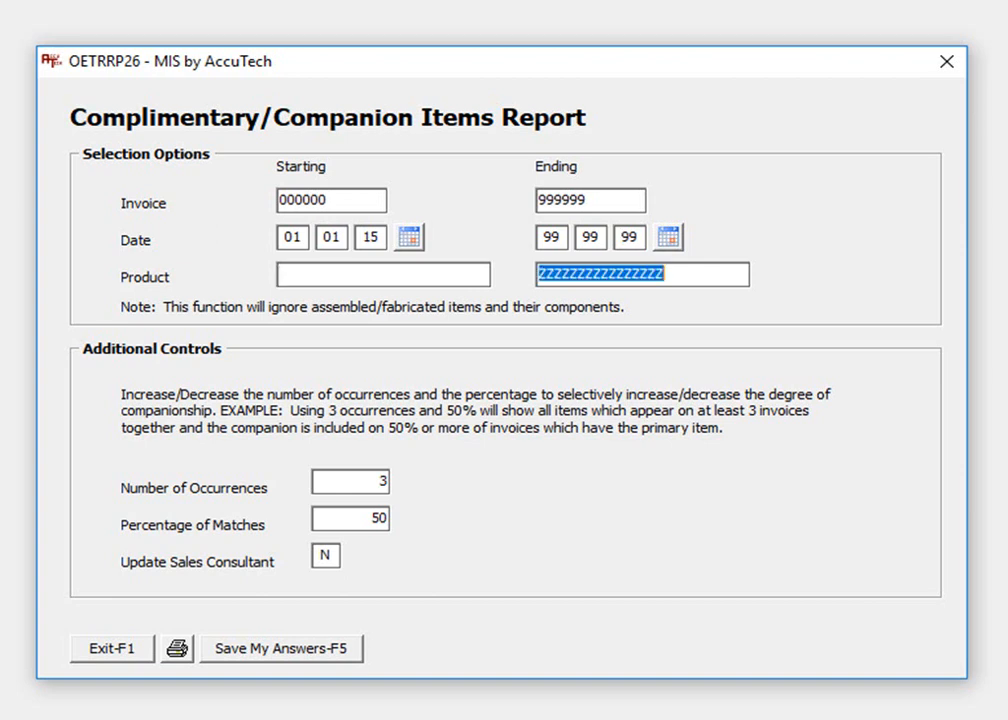
pyautogui.click(350, 480)
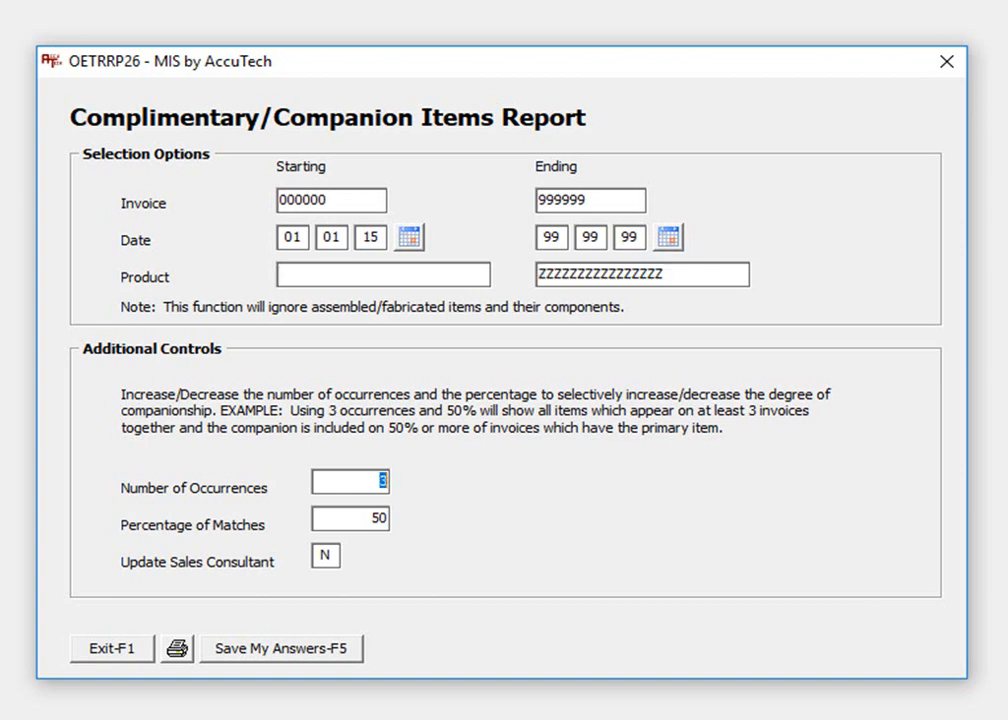
pyautogui.click(324, 556)
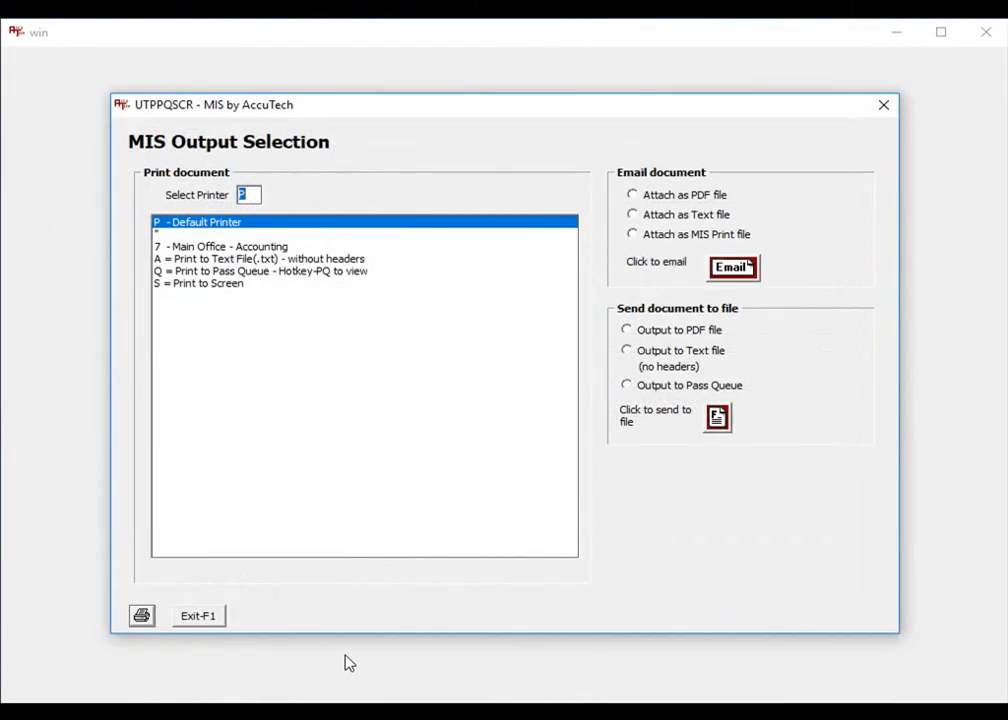
pyautogui.click(140, 616)
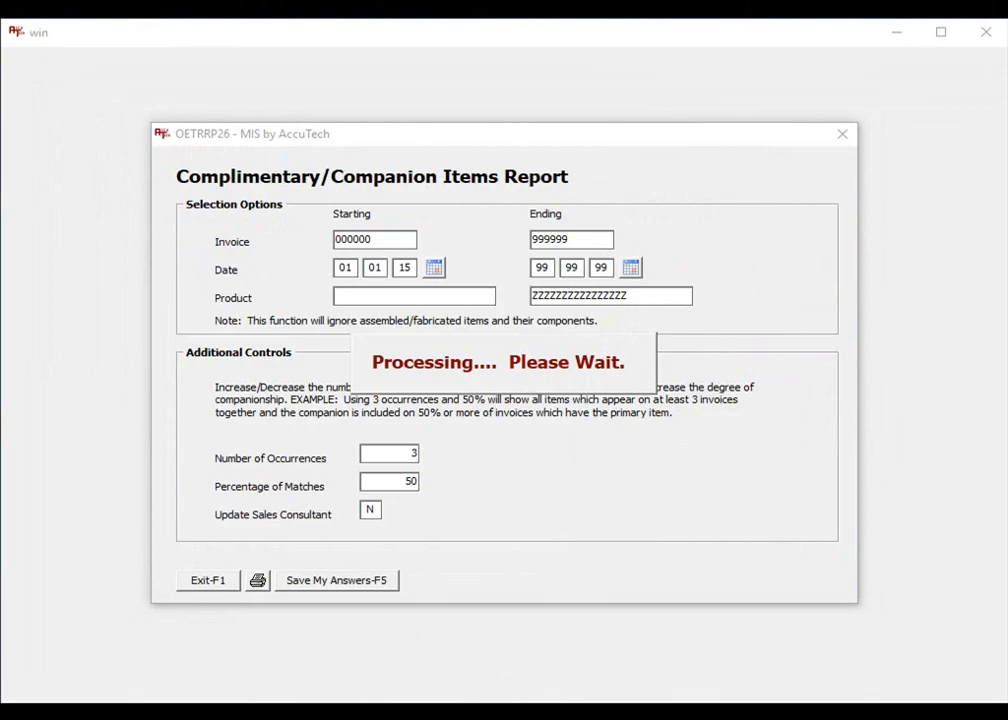